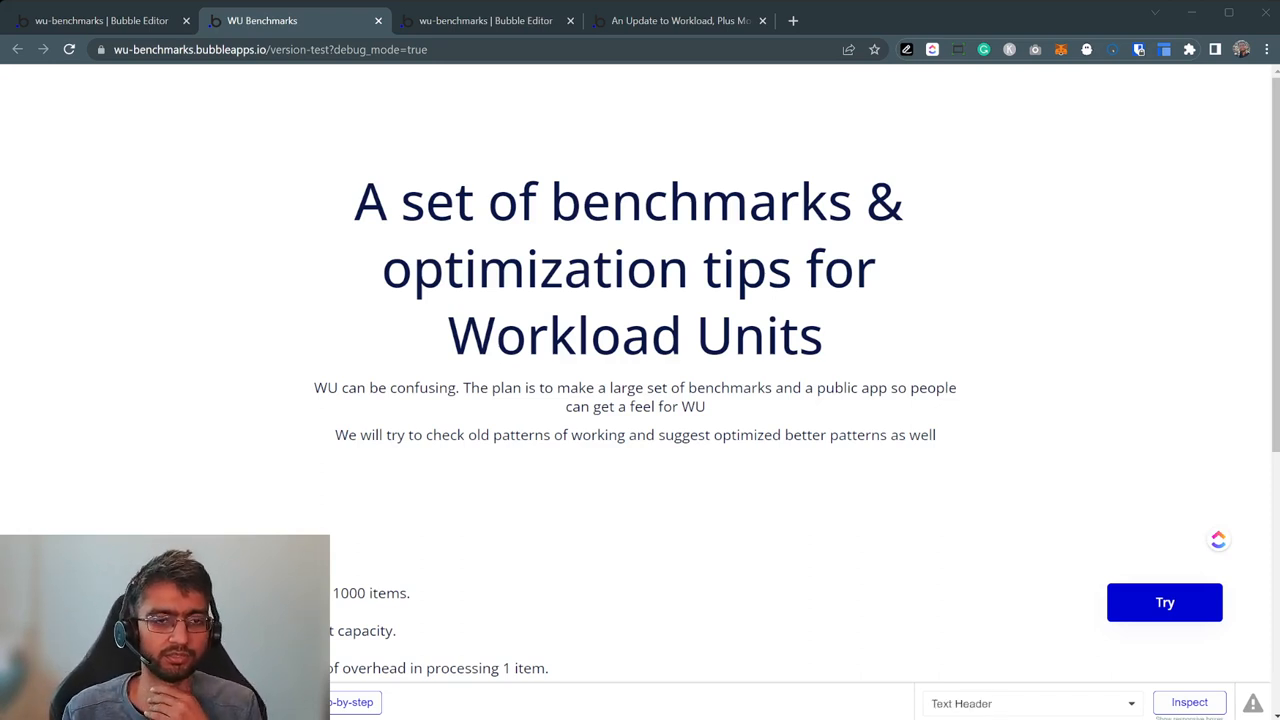
- Scroll the test page and highlight the sentence about spacing out capacity
scroll(down, 3)
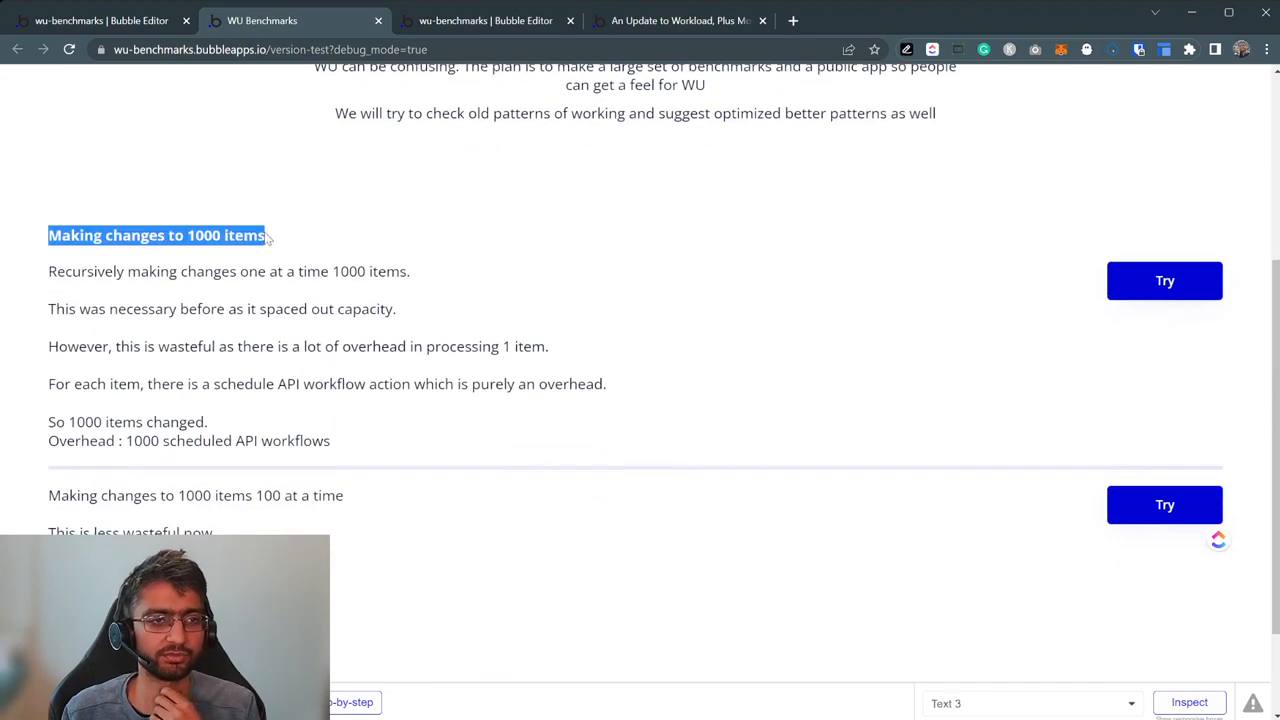
click(295, 240)
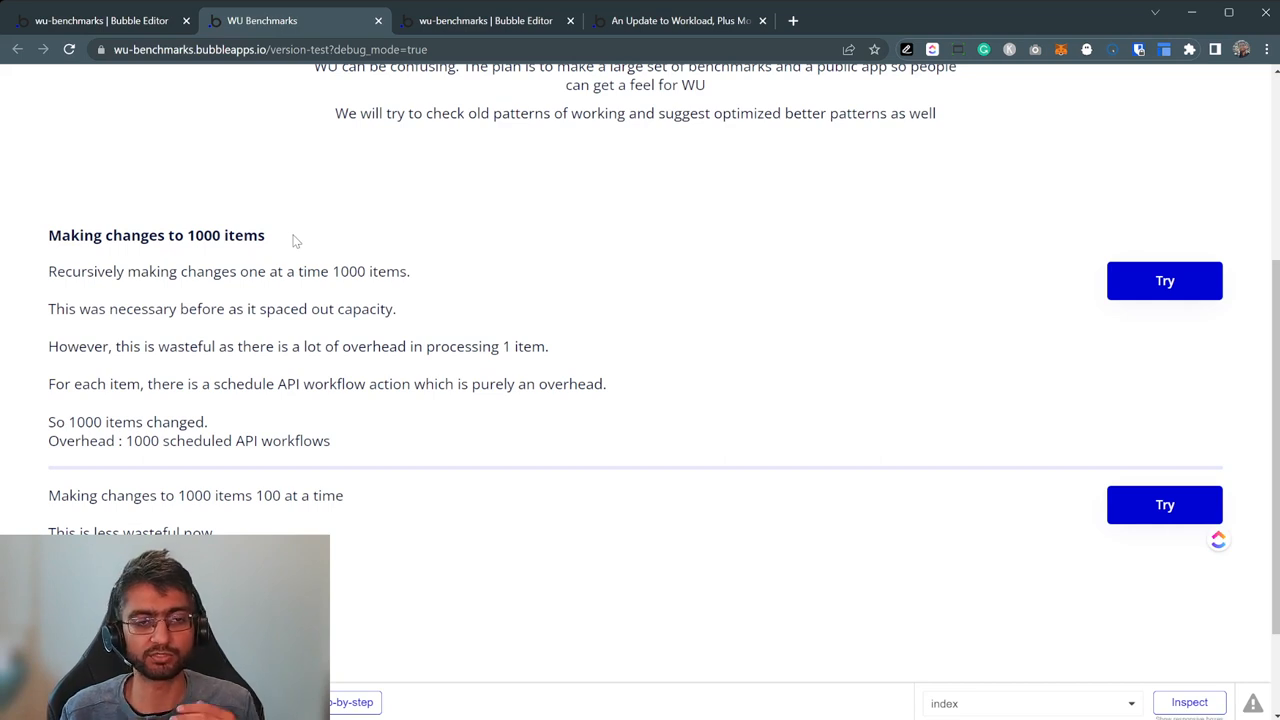
drag(283, 346, 464, 346)
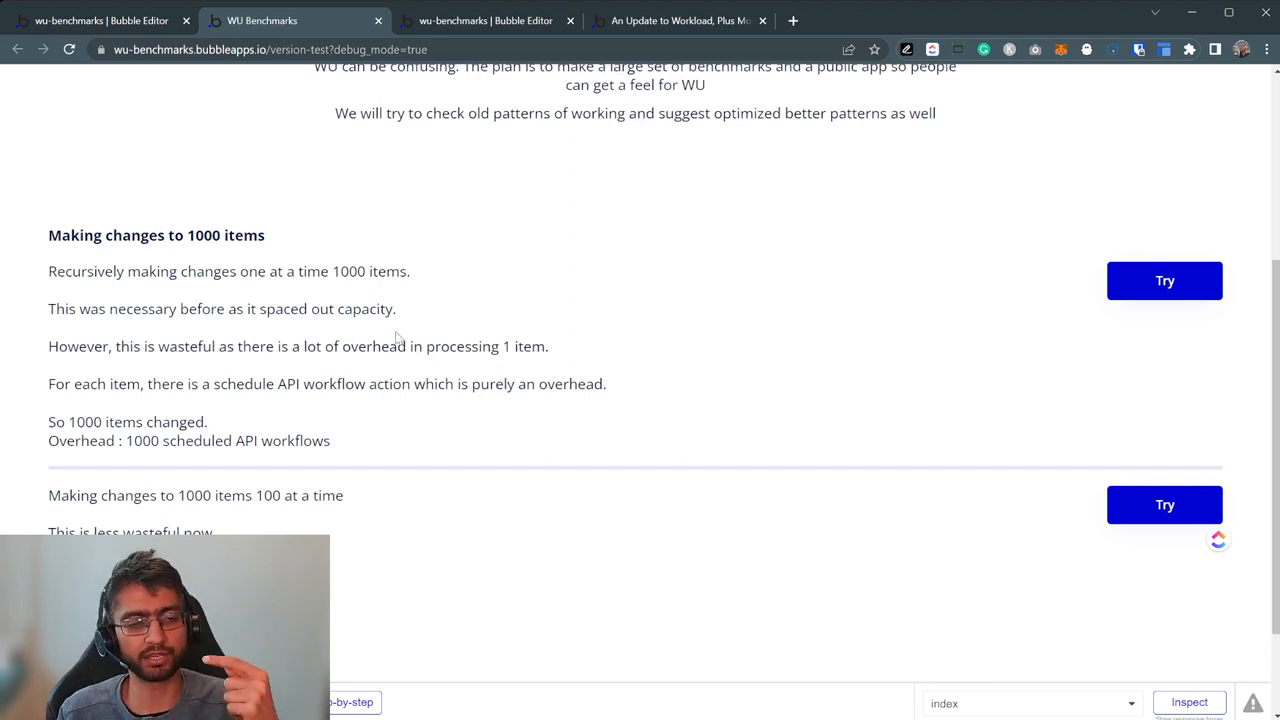
drag(210, 421, 52, 440)
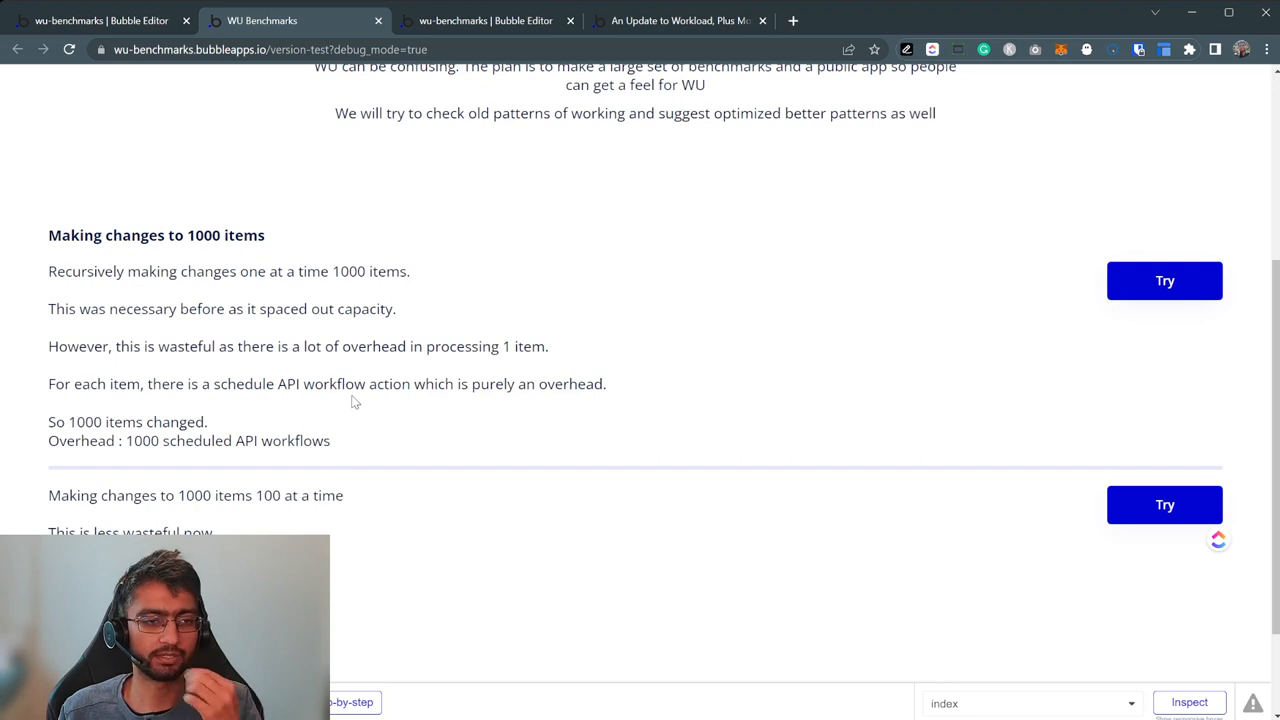
double_click(108, 495)
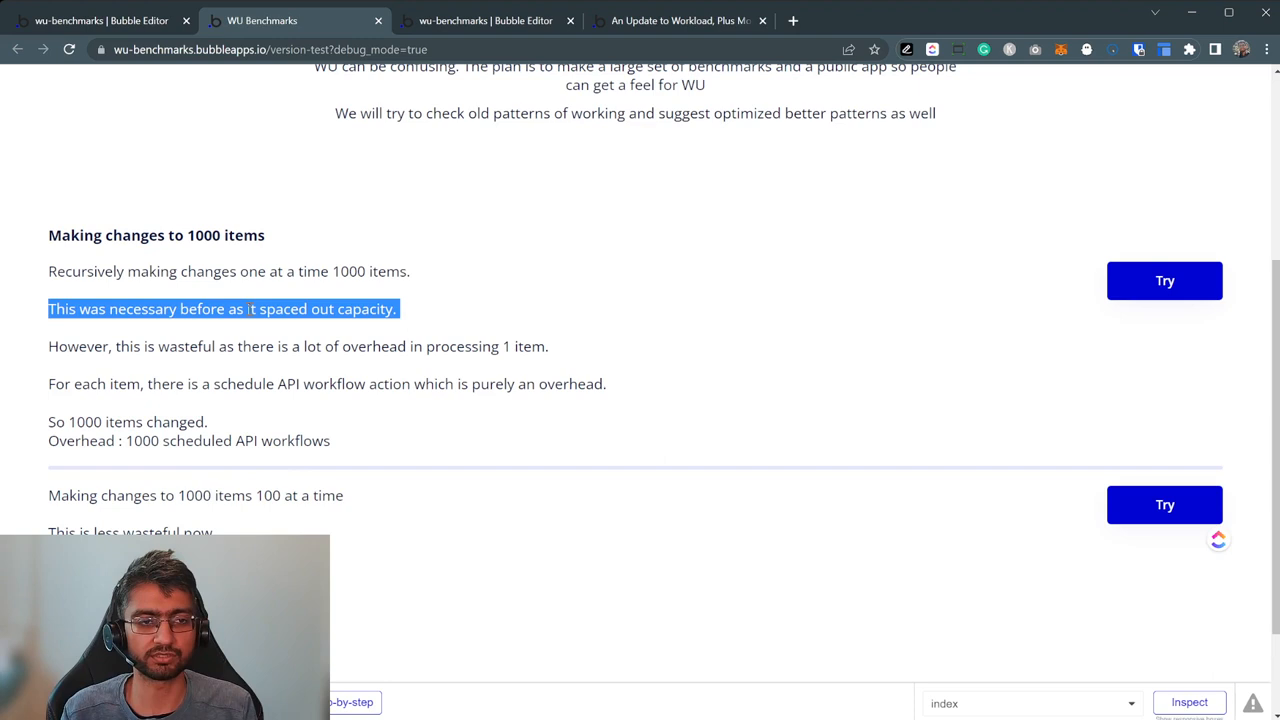
mouse_move(284, 484)
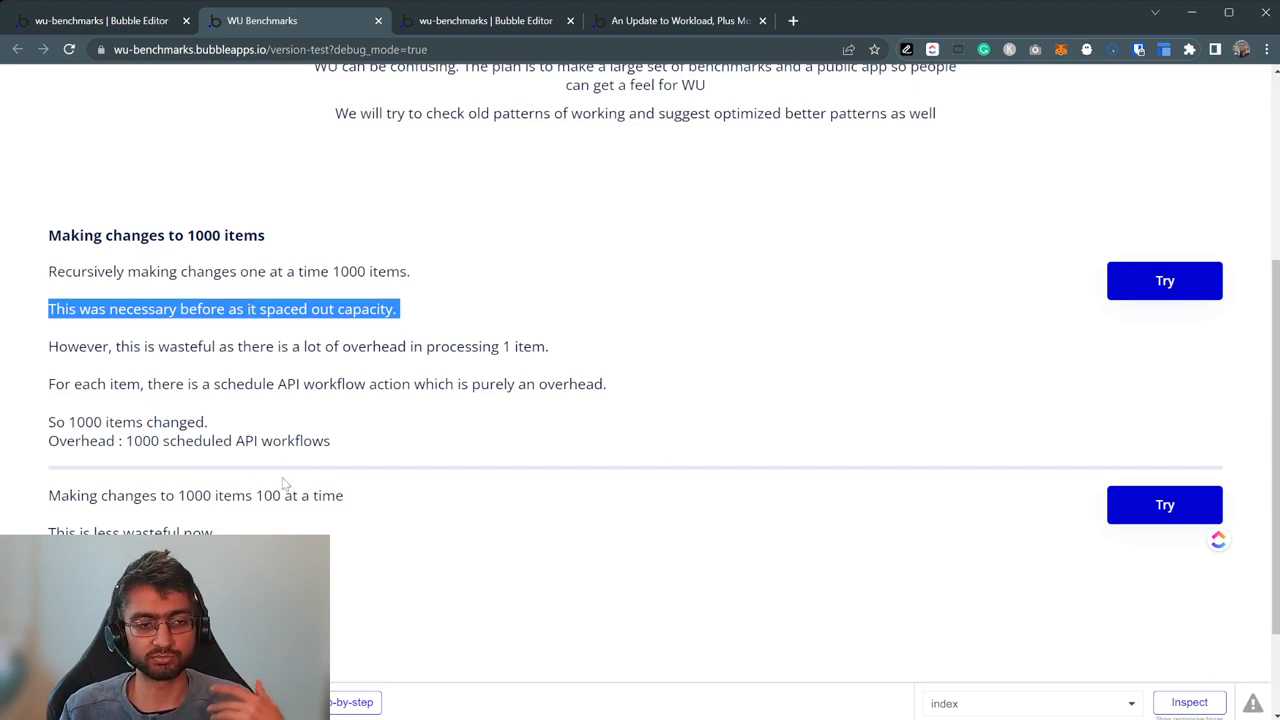
- Show the Try 1-by-1 workflow scheduling recursively_make_changes at current time with iteration 1
click(268, 505)
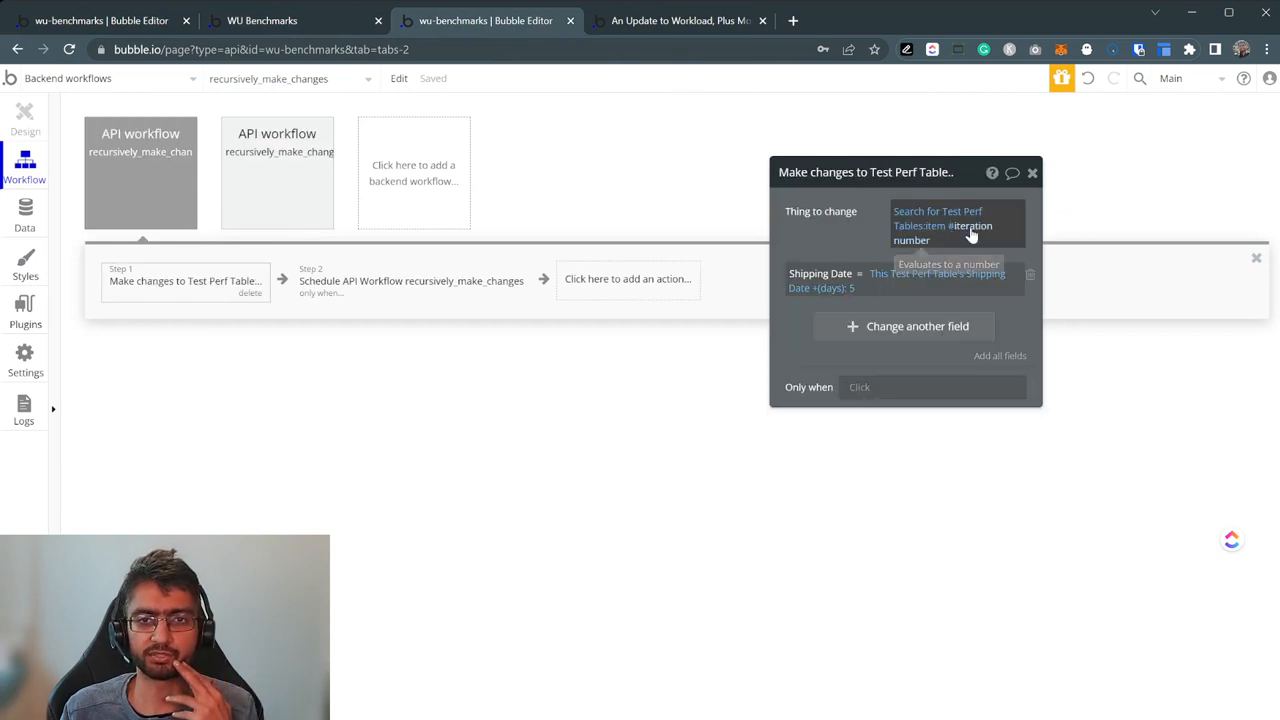
click(410, 280)
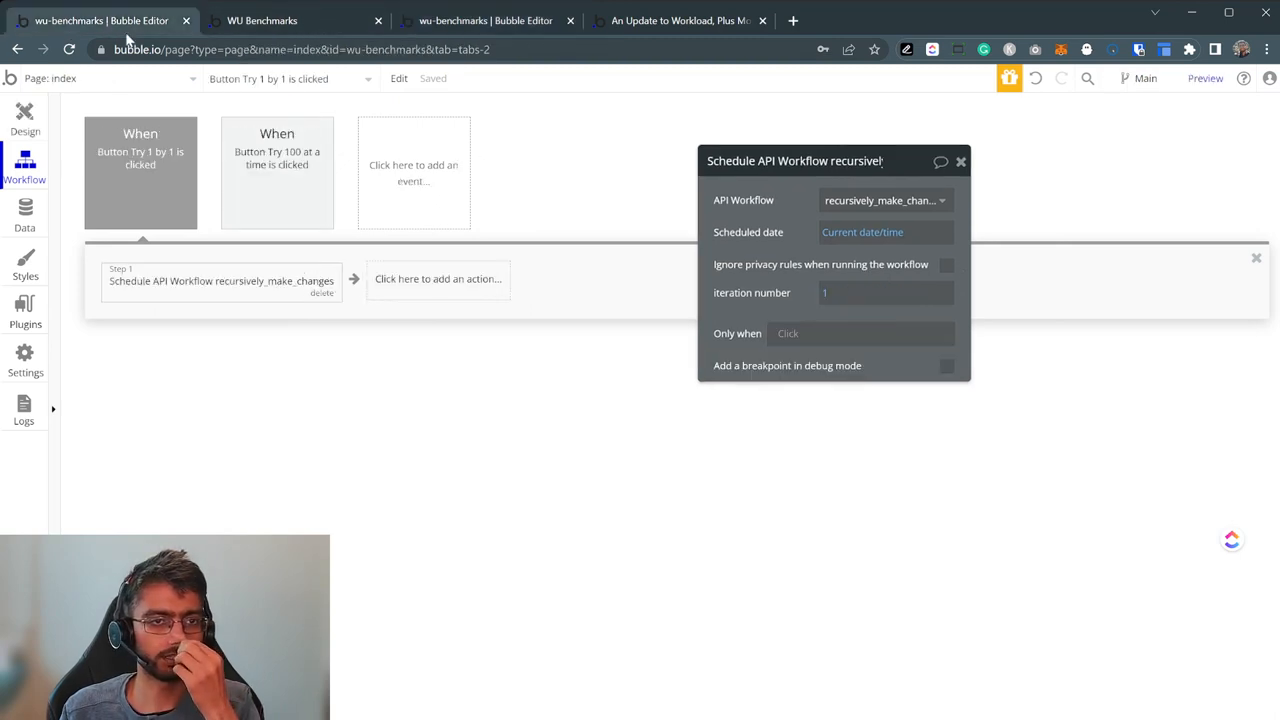
- Review the Try 100 at a time event's recursively_make_changes_100 workflow, then return to the WU Benchmarks page
click(24, 112)
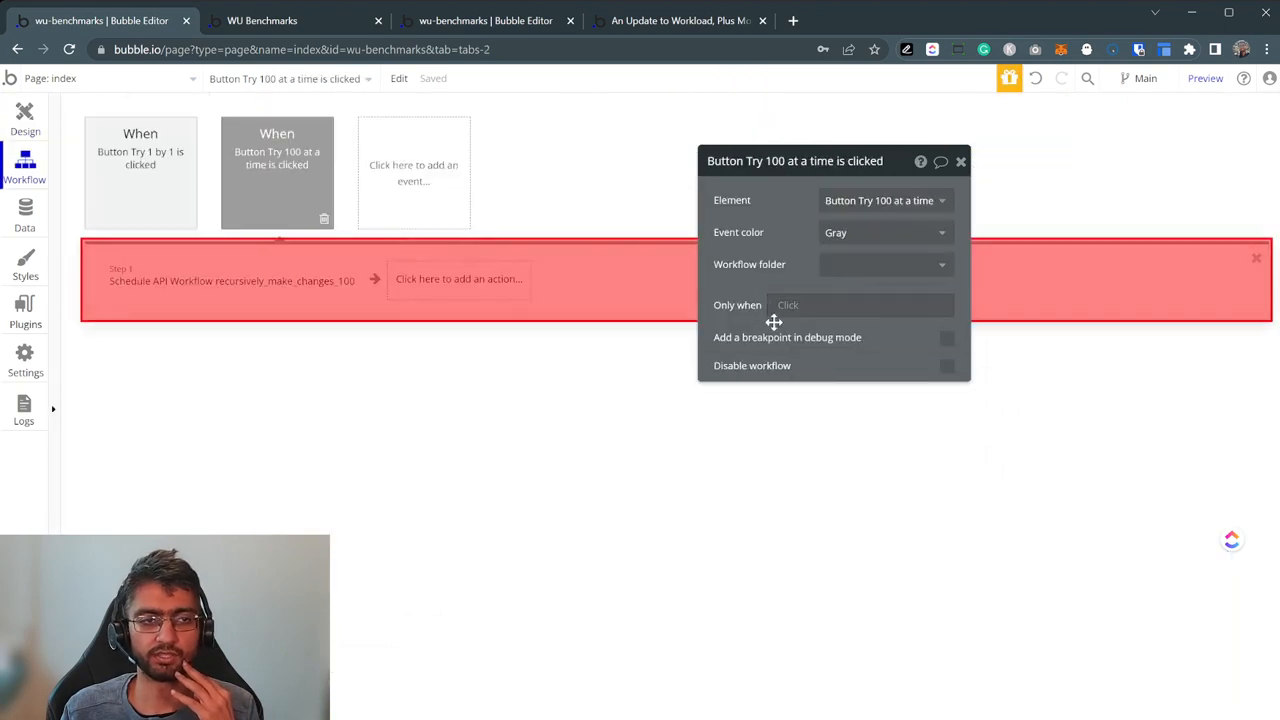
click(230, 280)
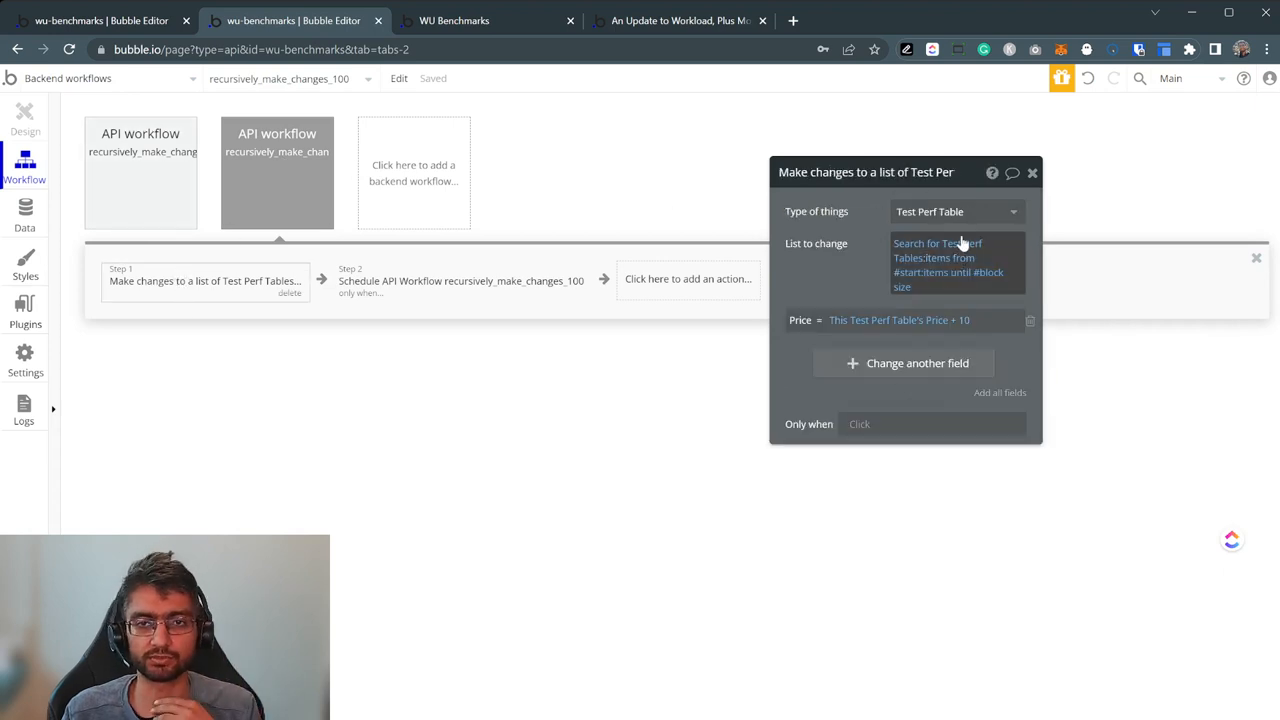
mouse_move(990, 285)
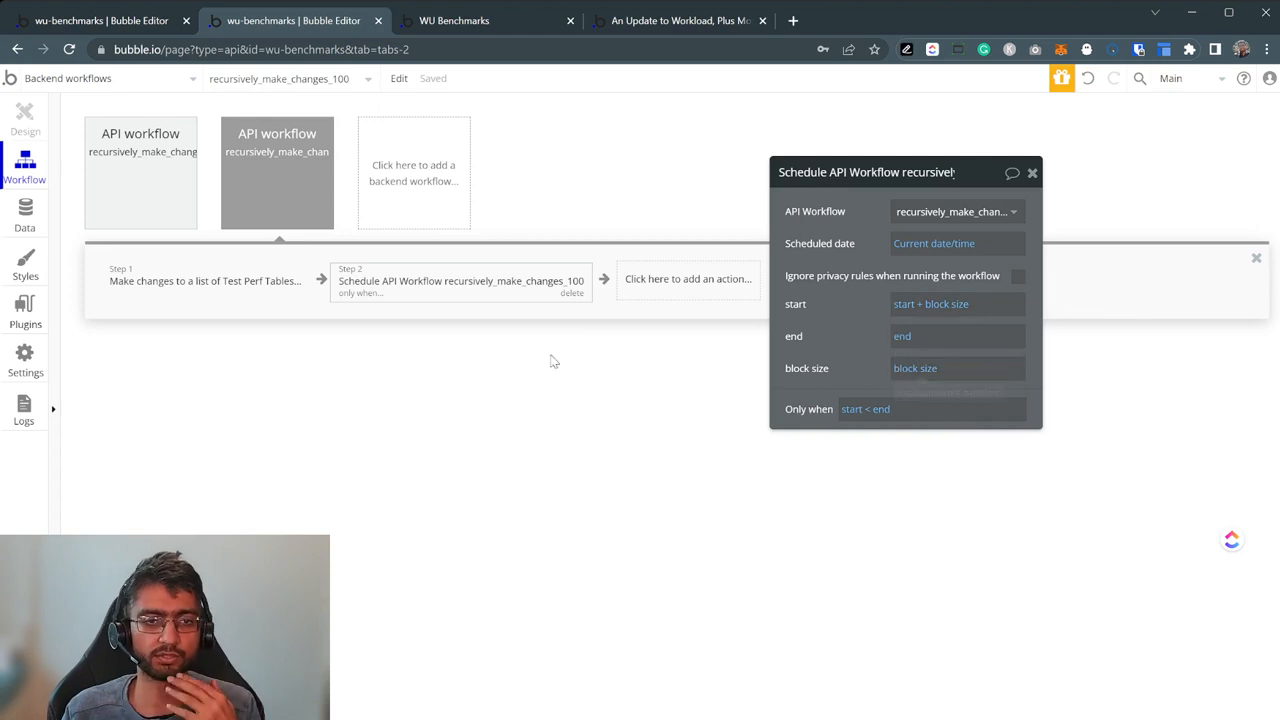
click(454, 20)
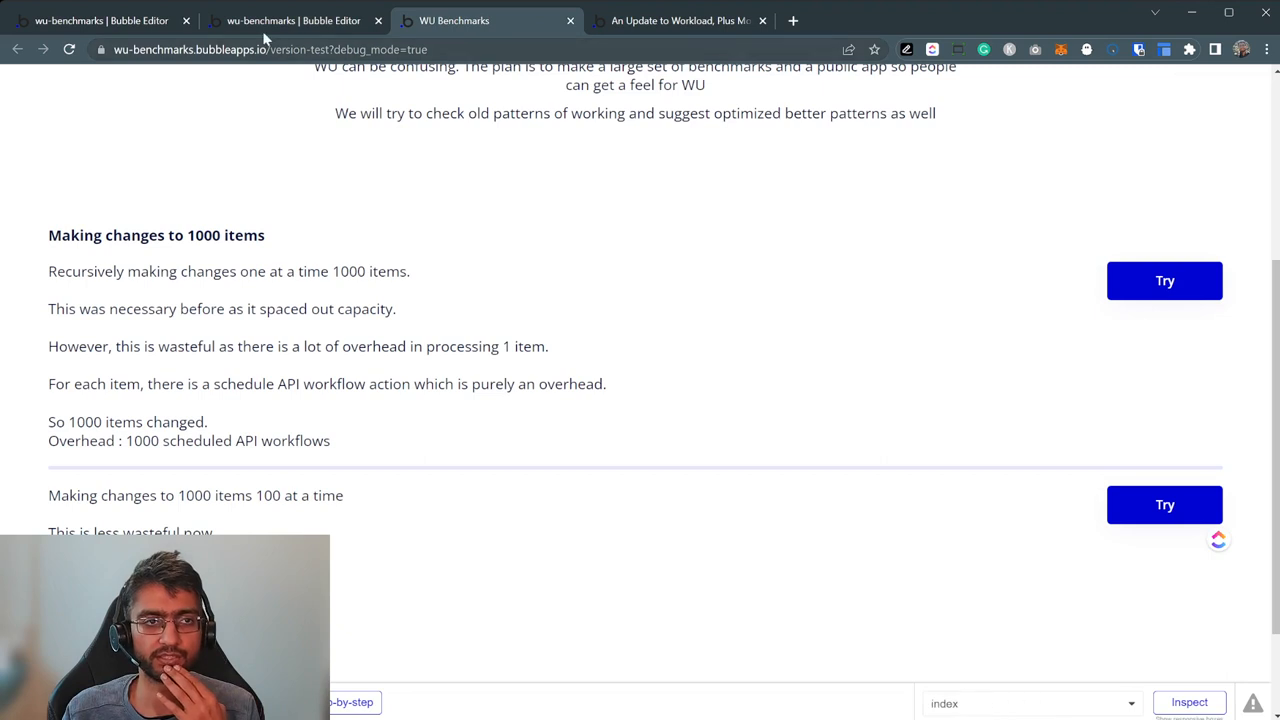
- View the Scheduled Workflows workload breakdown, then bring up the workload announcement forum thread
click(294, 20)
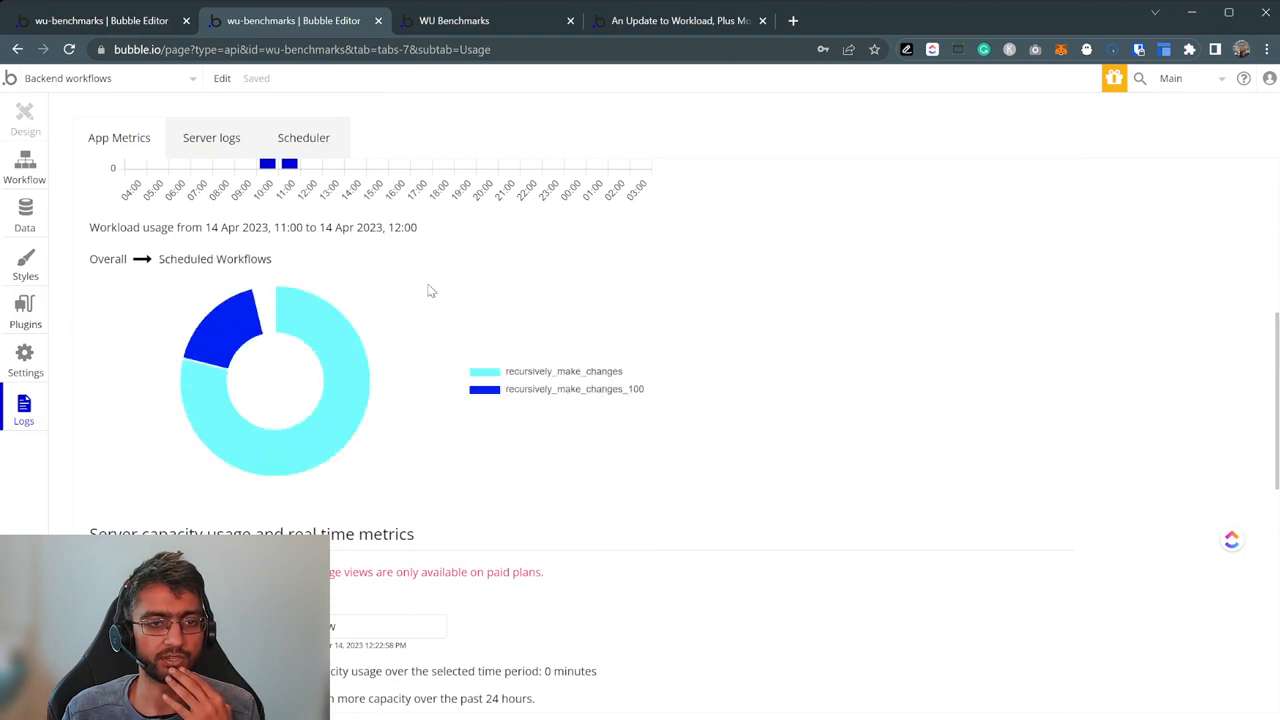
mouse_move(228, 322)
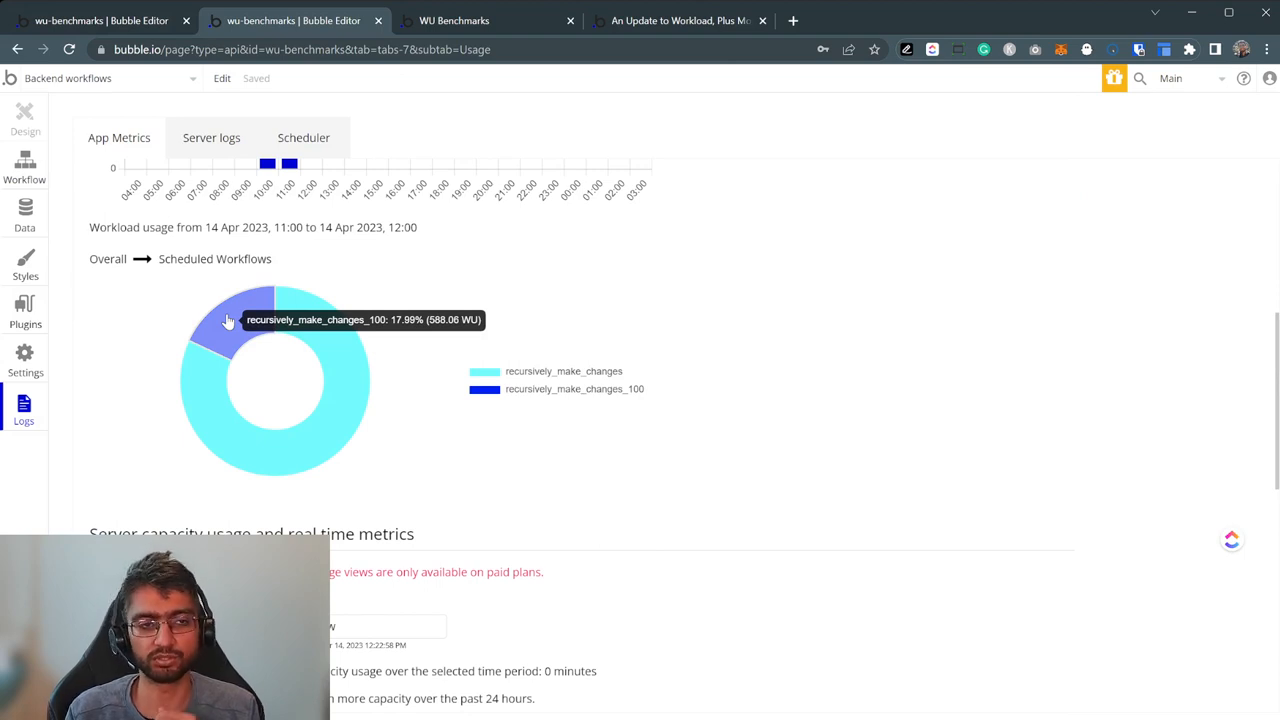
mouse_move(351, 333)
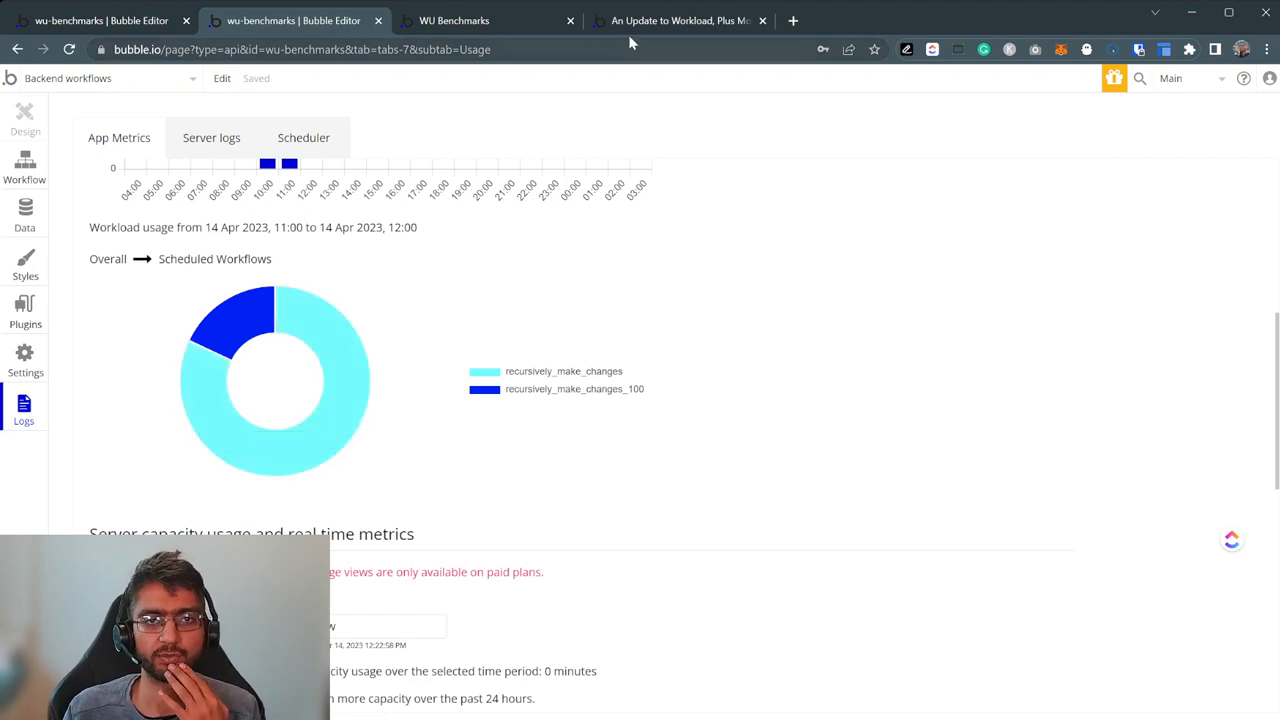
click(680, 20)
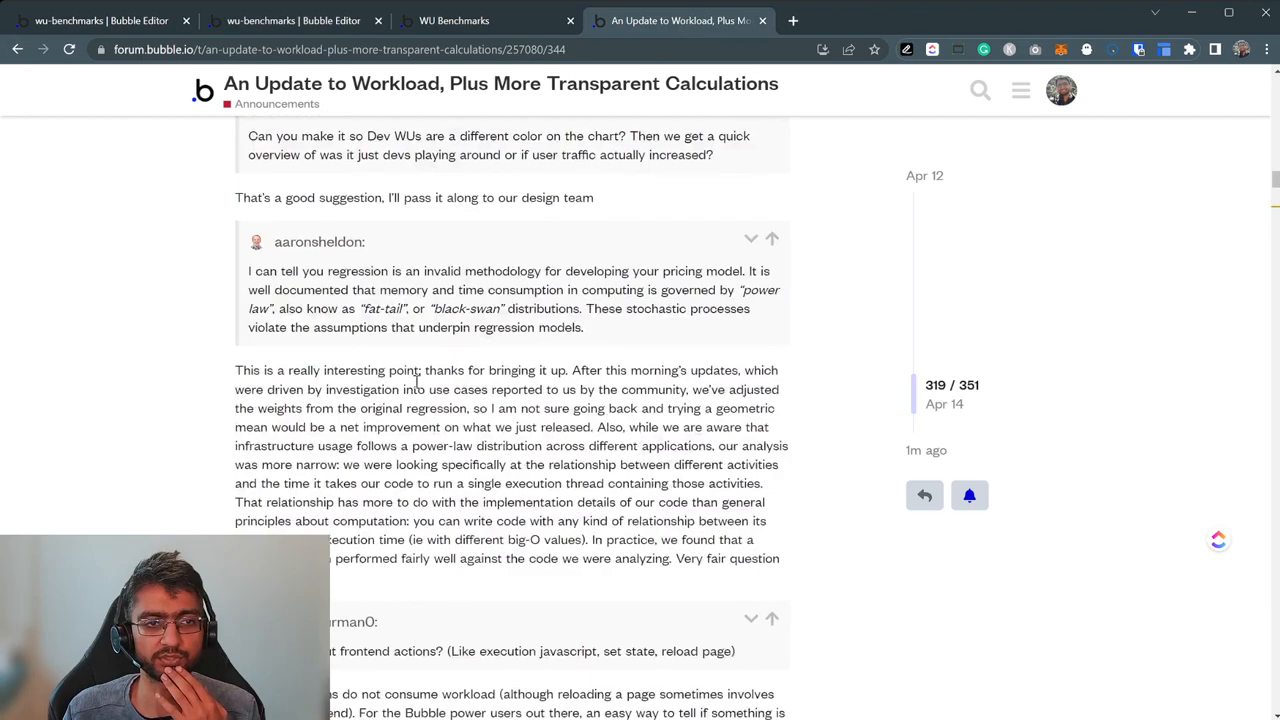
- Scroll to Bubble's reply, mark the "for" loops phrase, and return to the workload usage logs
scroll(down, 3)
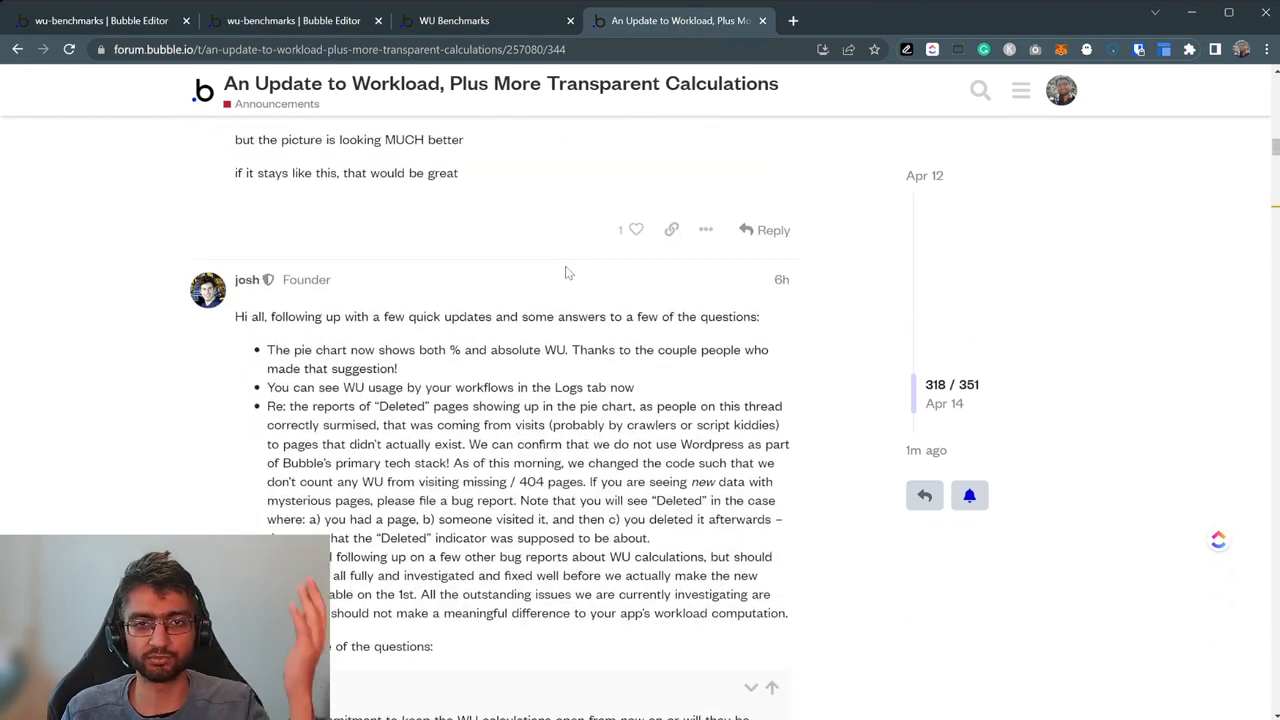
scroll(down, 3)
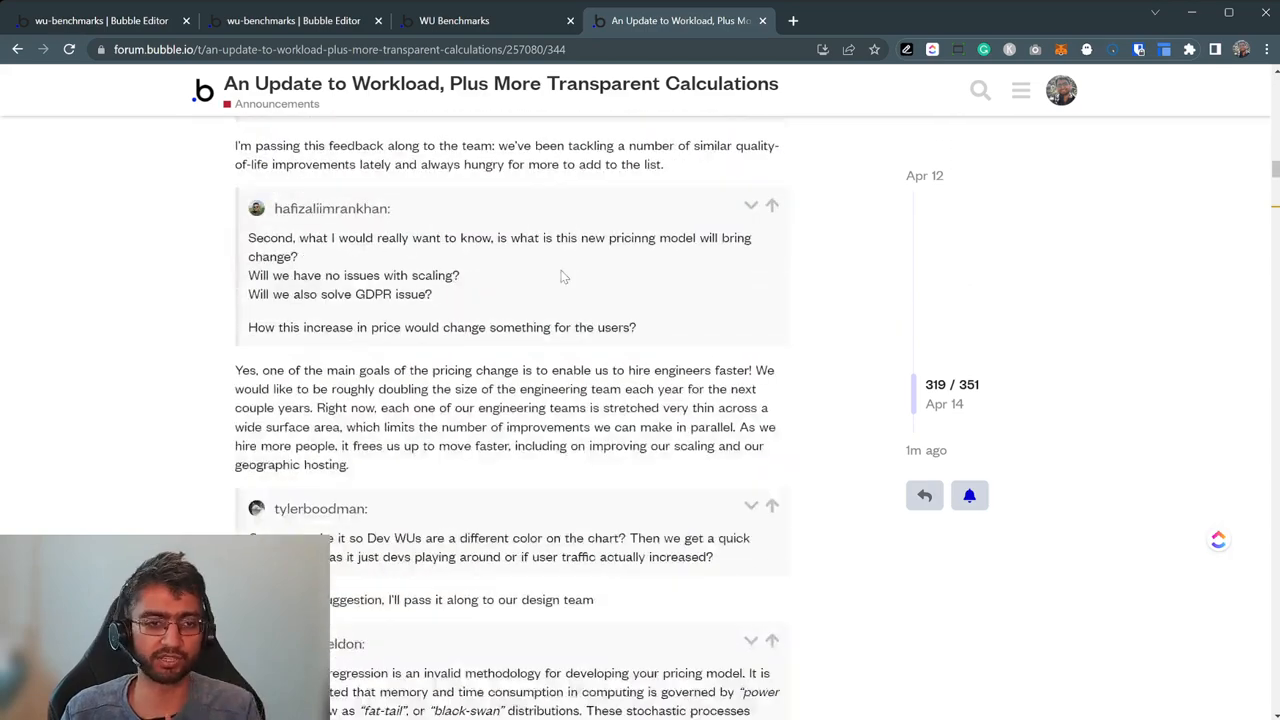
scroll(down, 3)
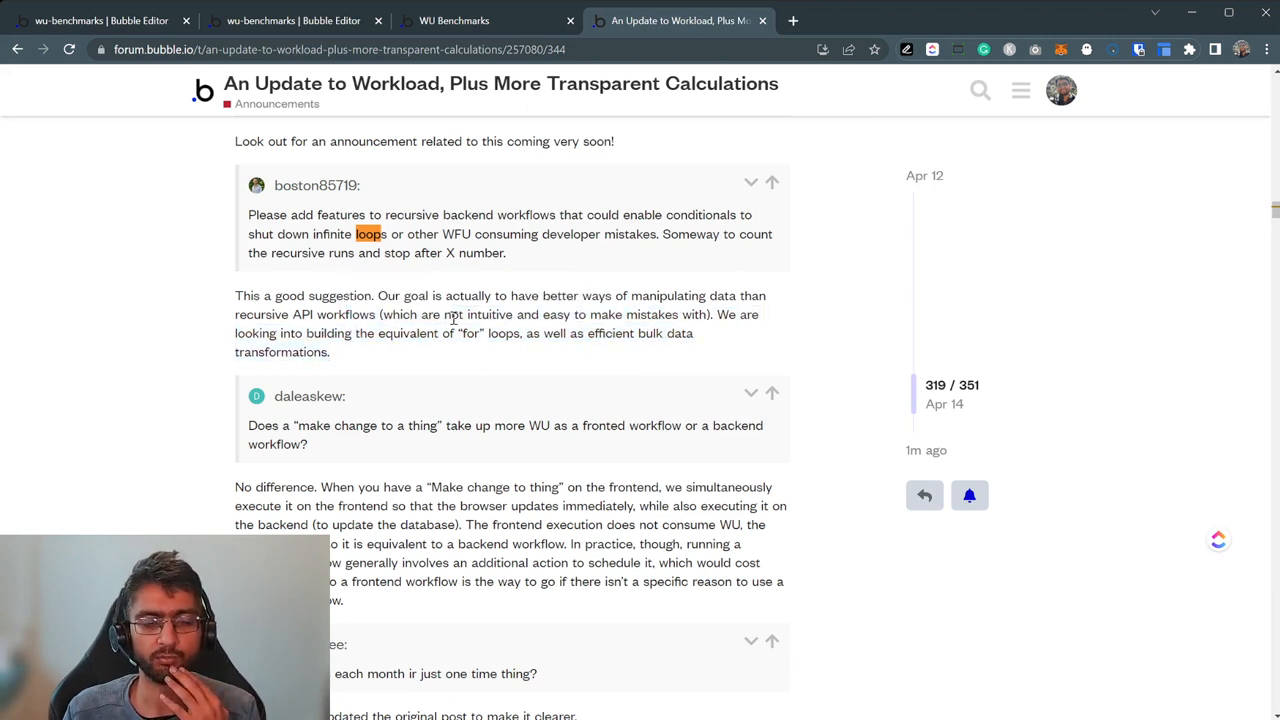
double_click(470, 333)
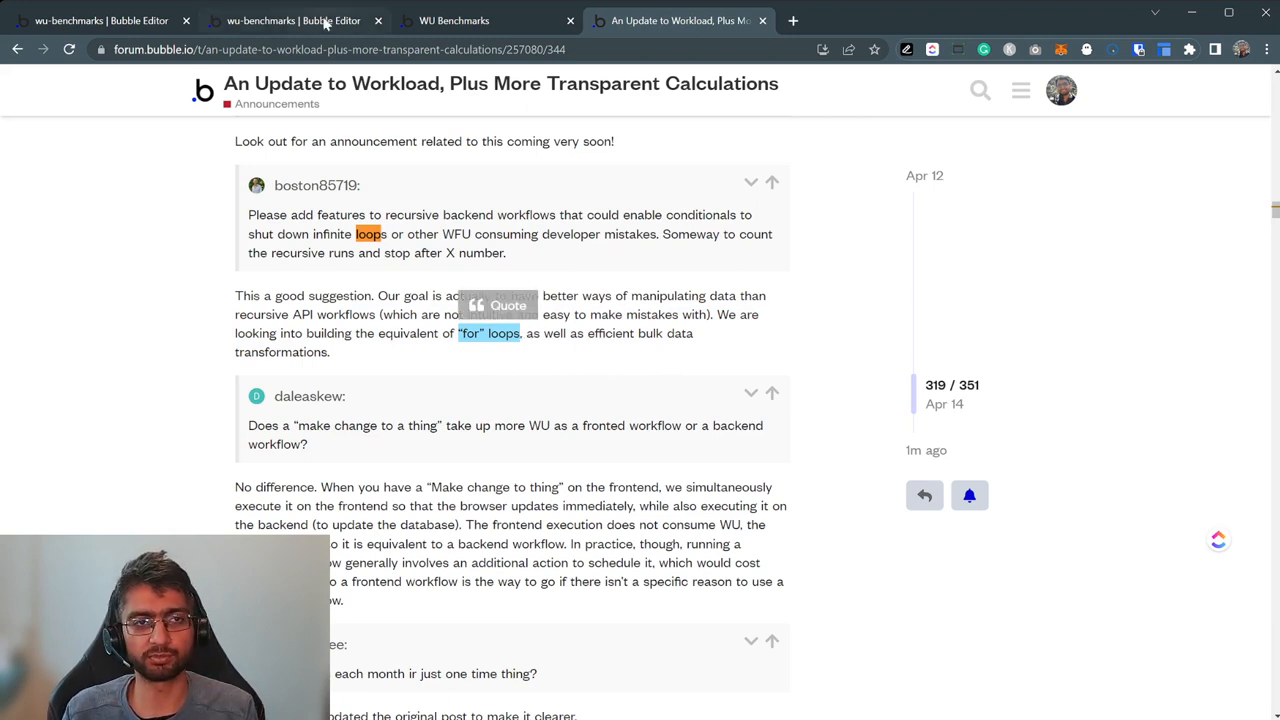
click(293, 20)
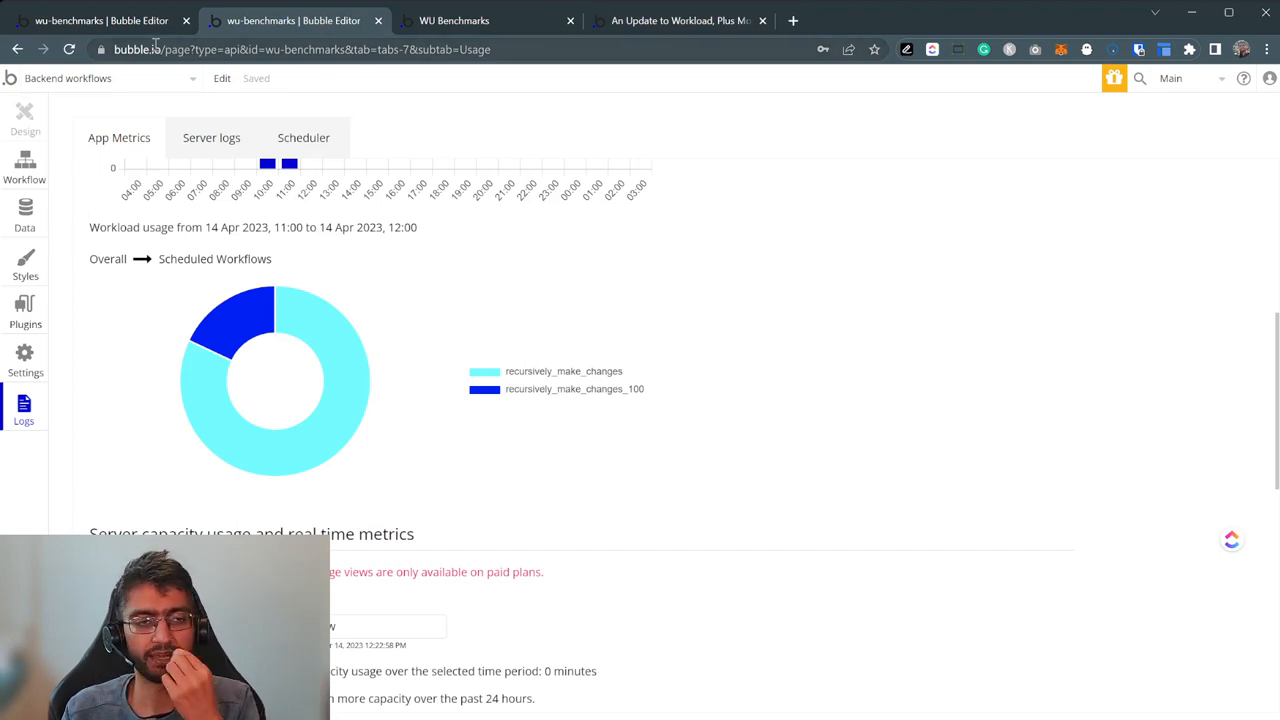
mouse_move(359, 318)
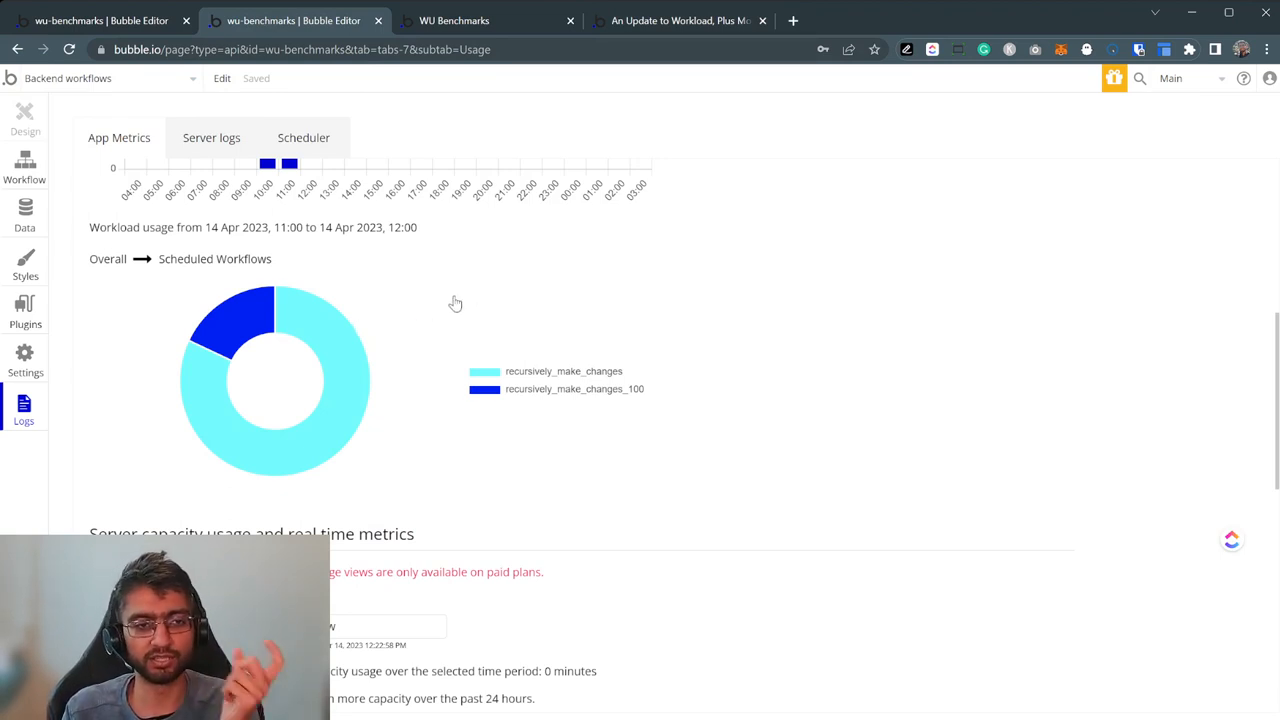
- Revisit the forum reply and the 588.06 WU chart slice, then land on the WU Benchmarks test page
click(454, 20)
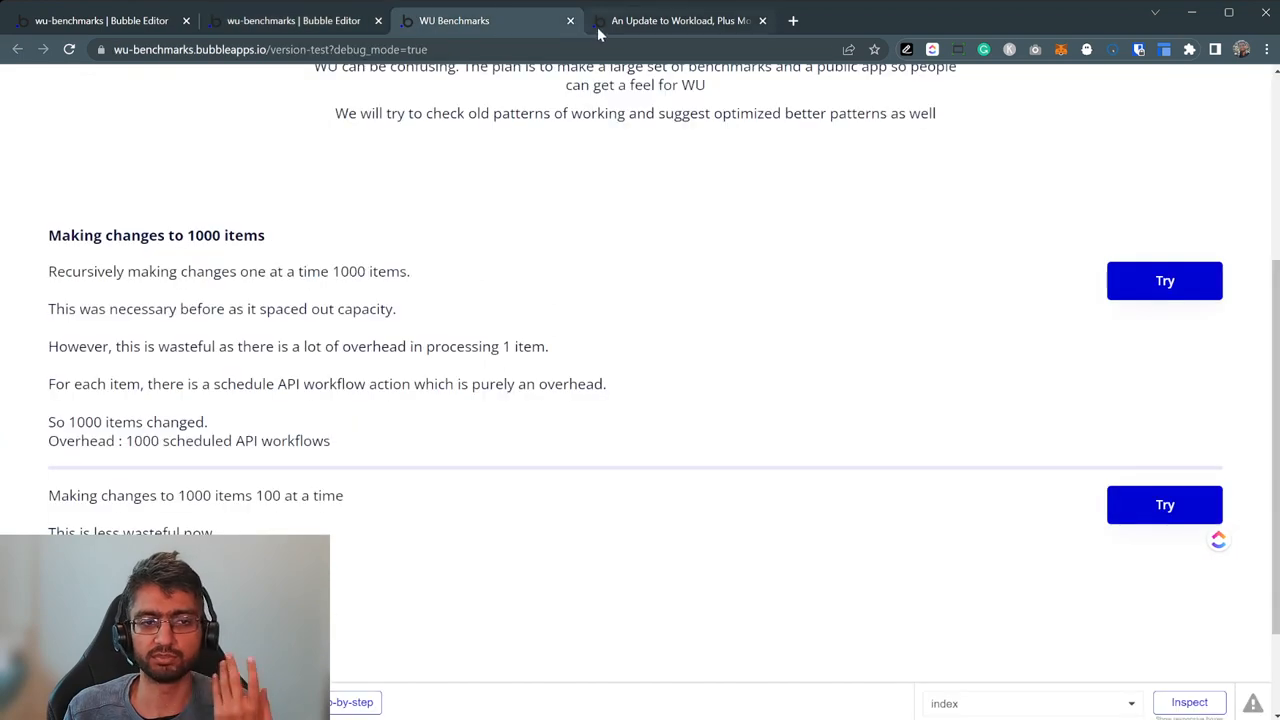
click(680, 20)
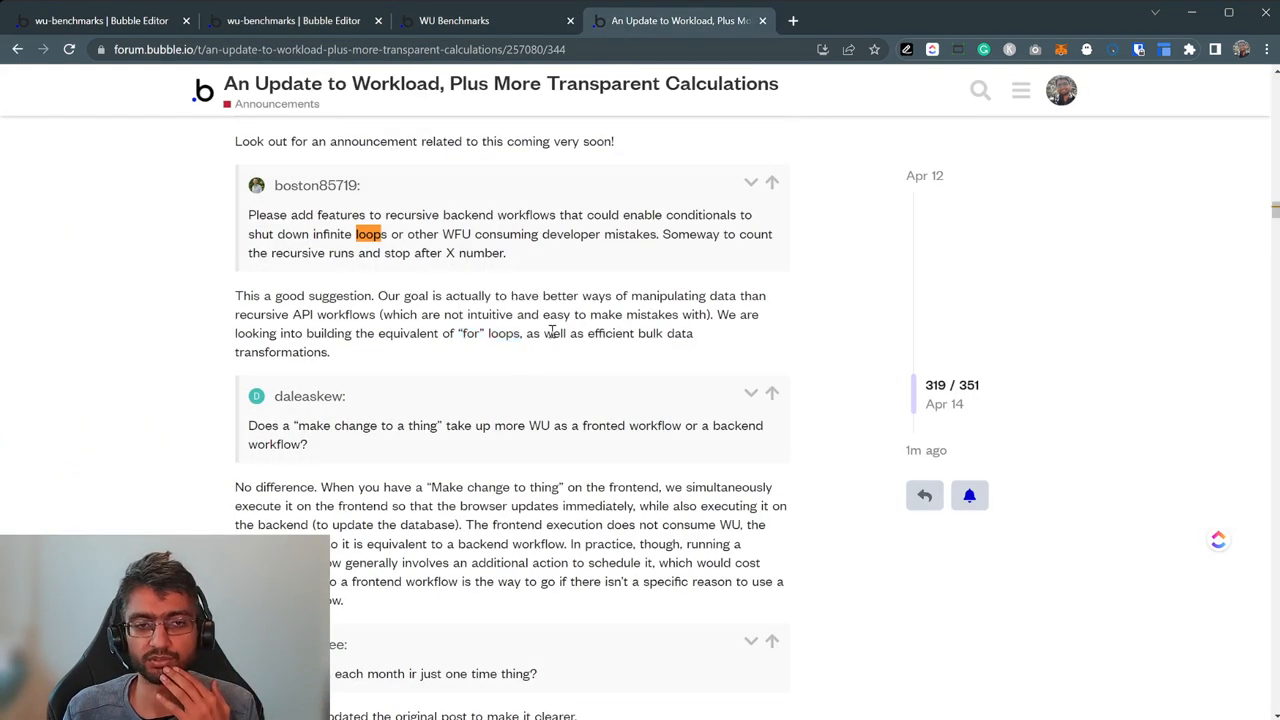
drag(538, 333, 668, 333)
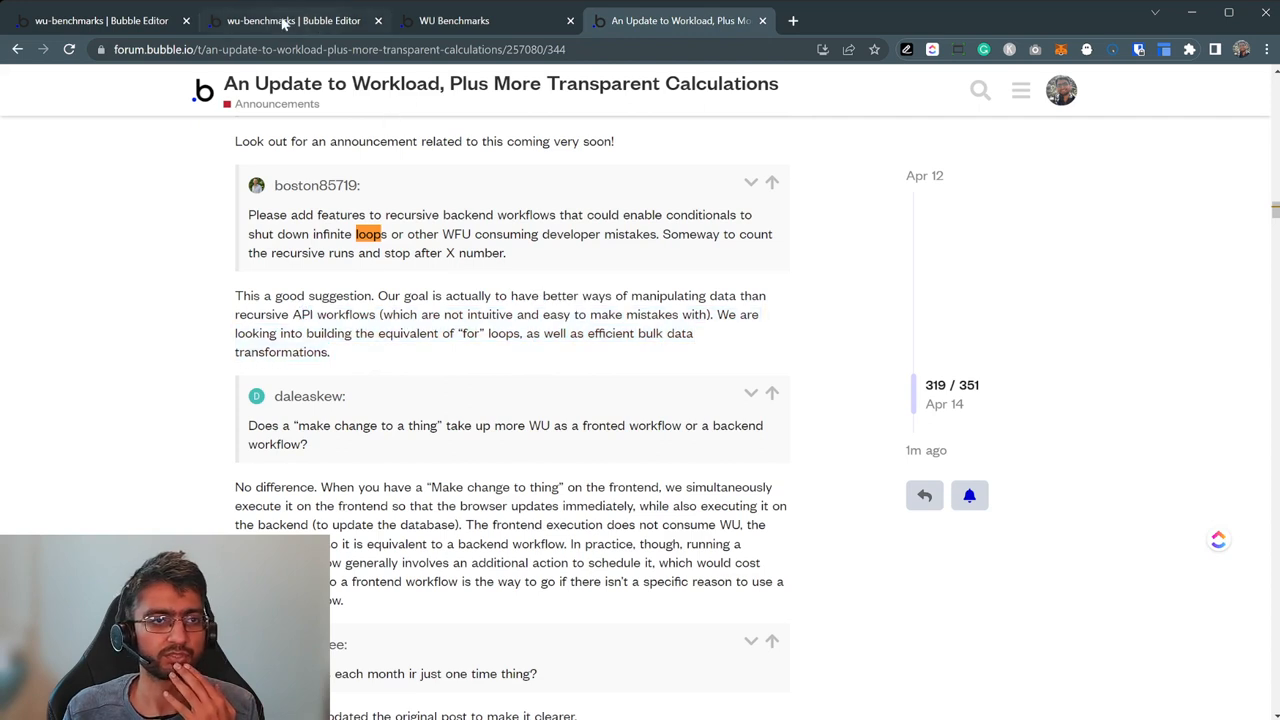
click(293, 20)
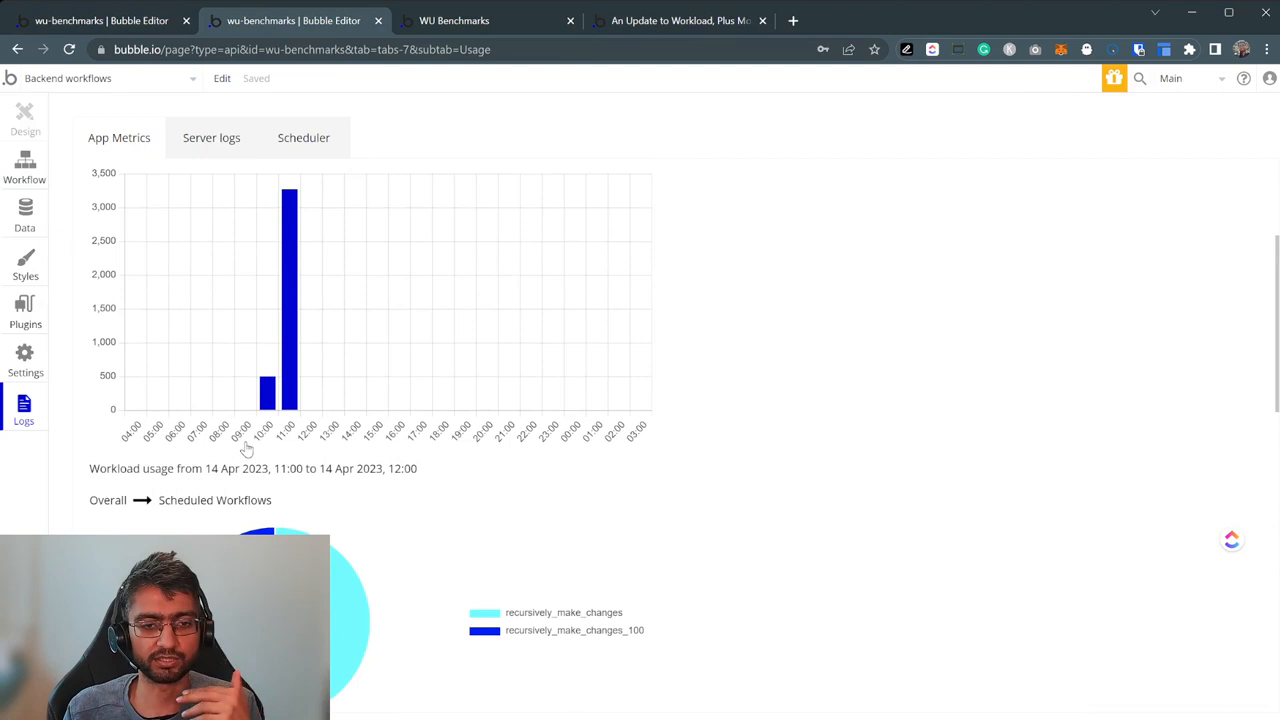
scroll(down, 3)
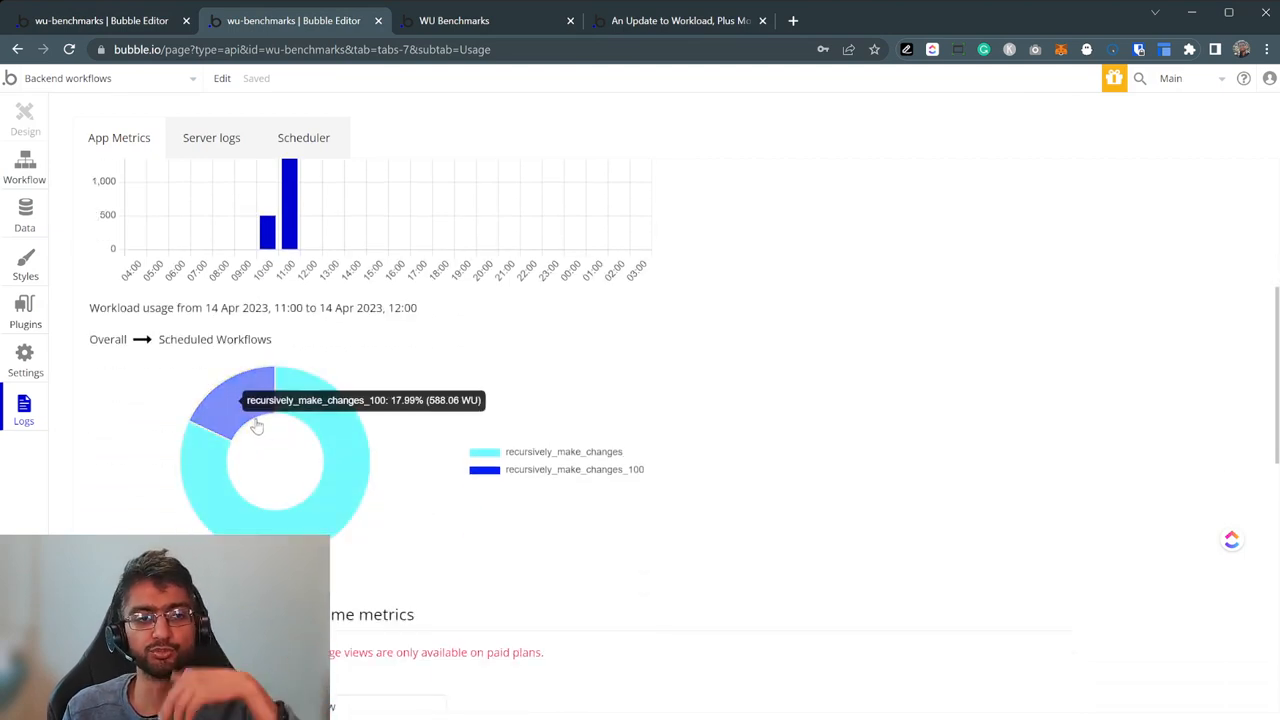
mouse_move(416, 341)
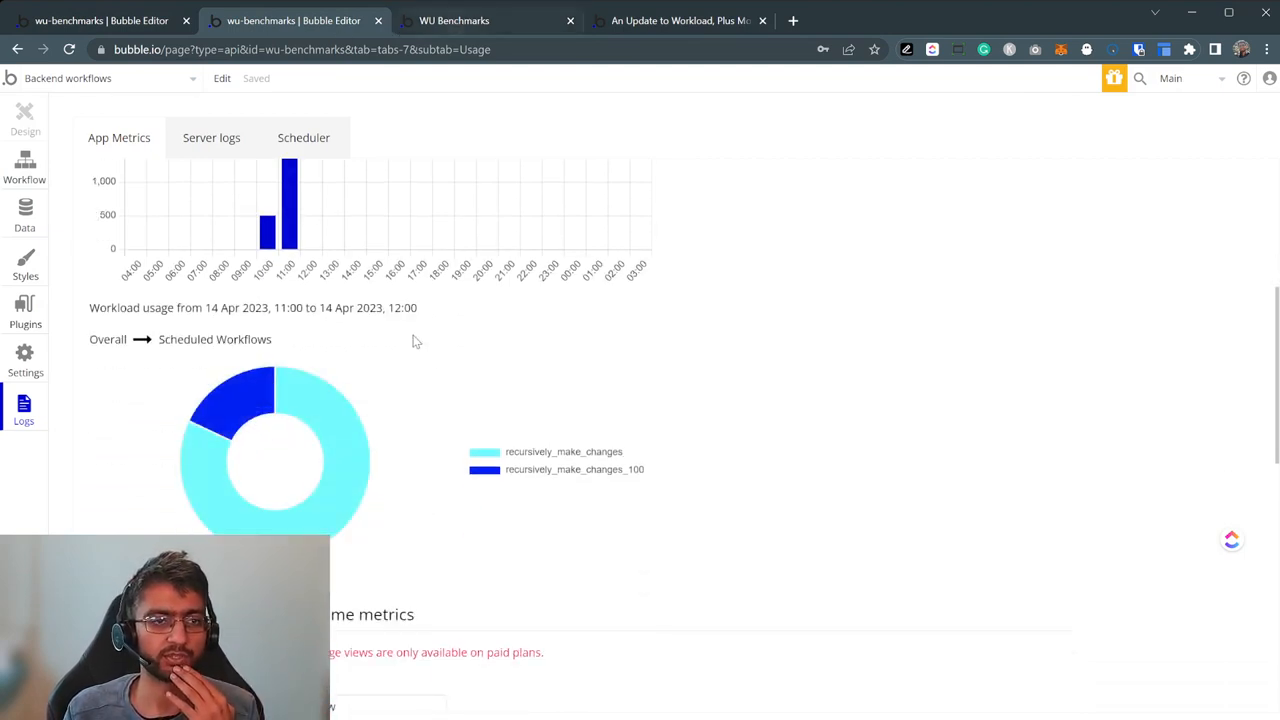
click(454, 20)
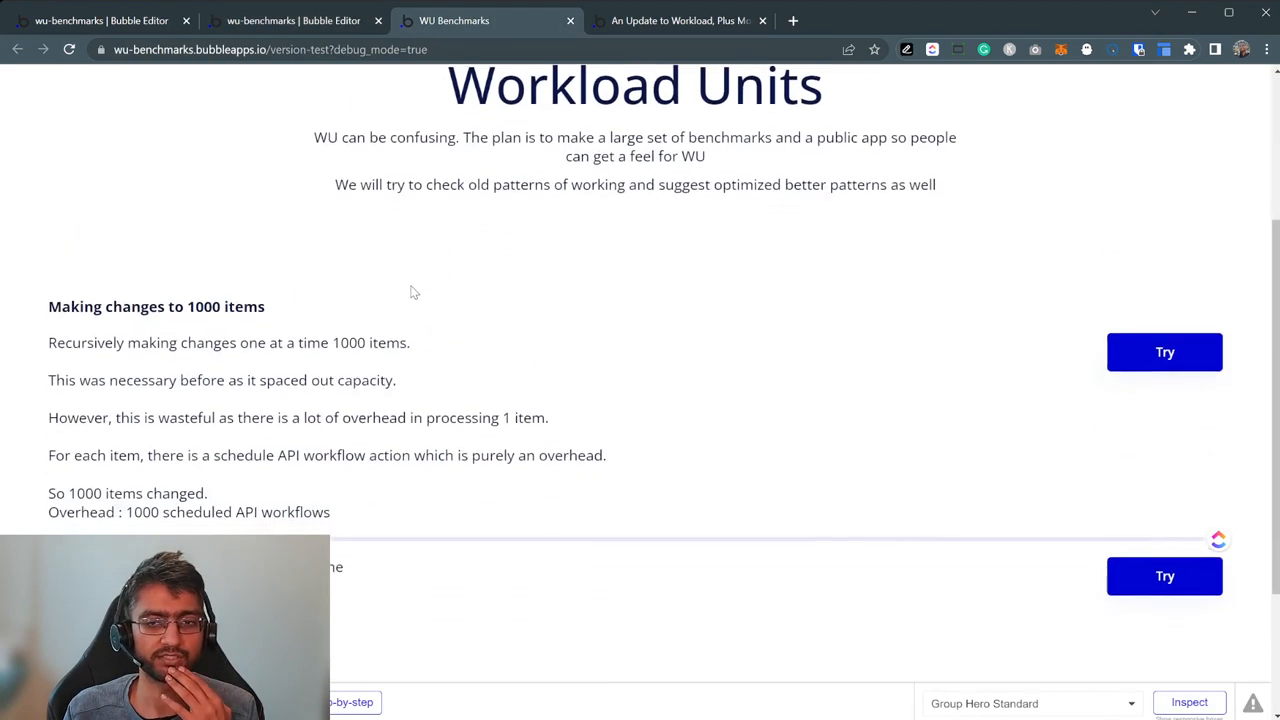
scroll(down, 3)
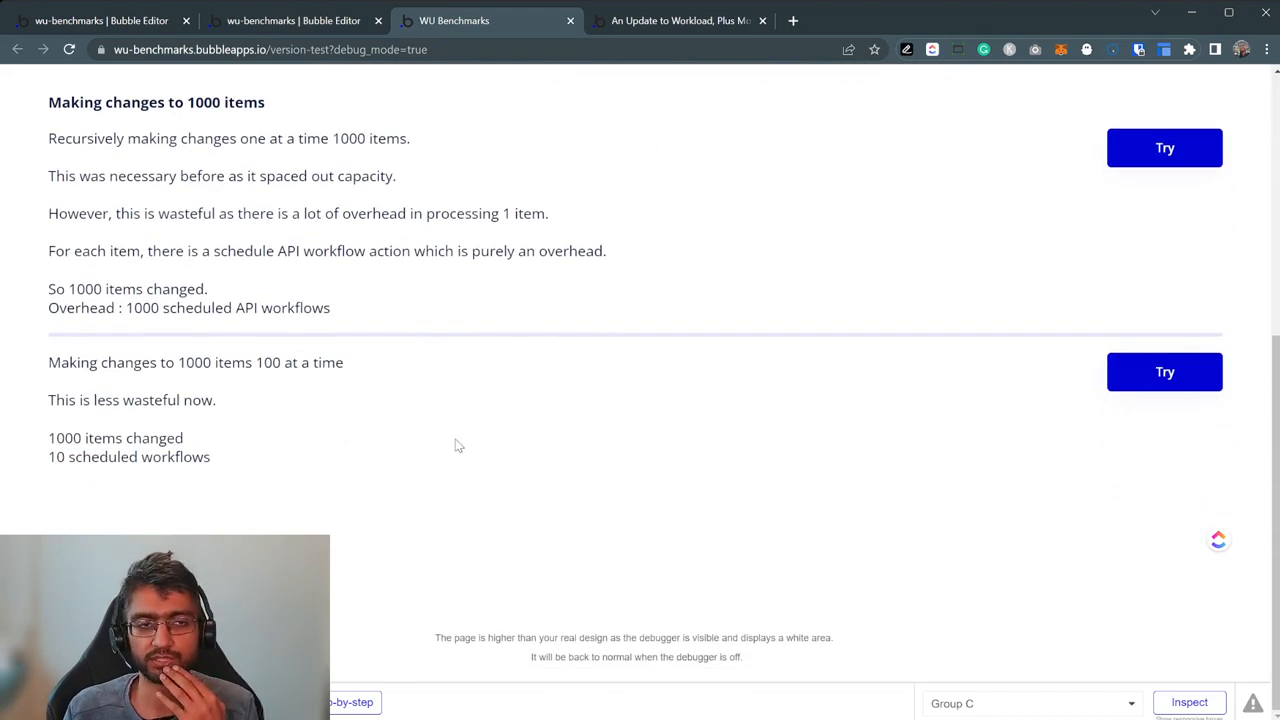
scroll(up, 3)
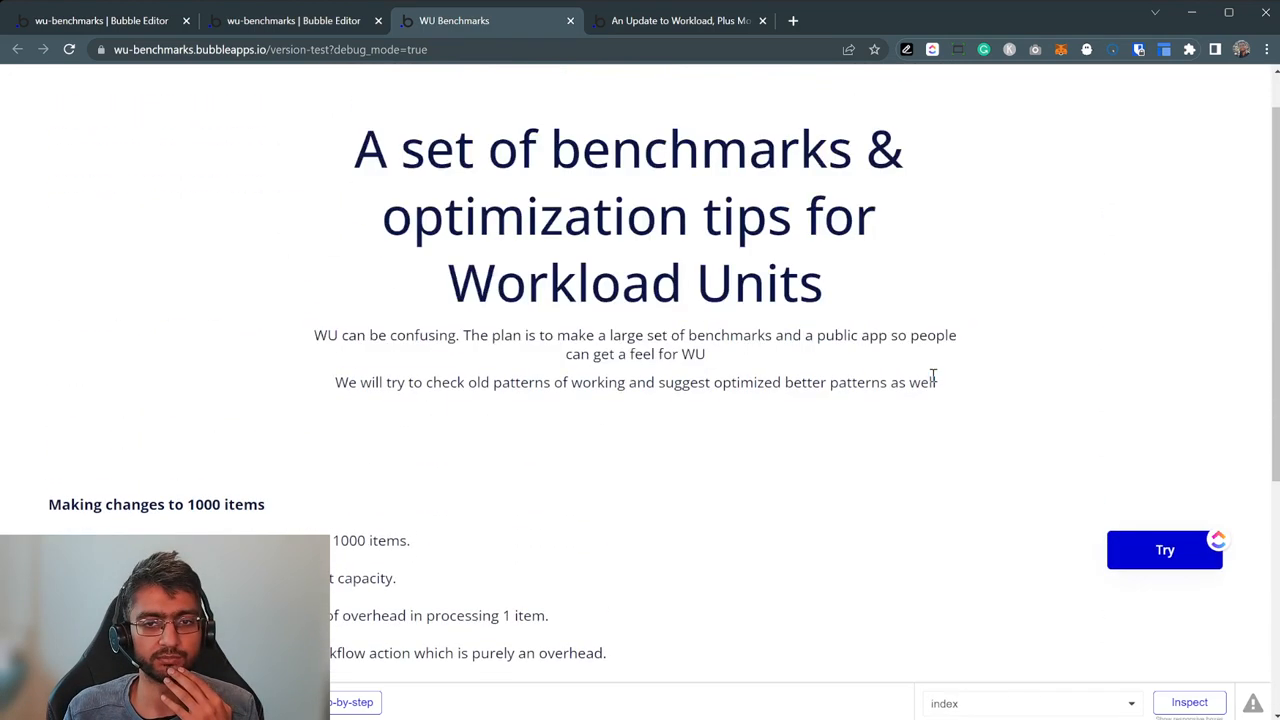
scroll(down, 3)
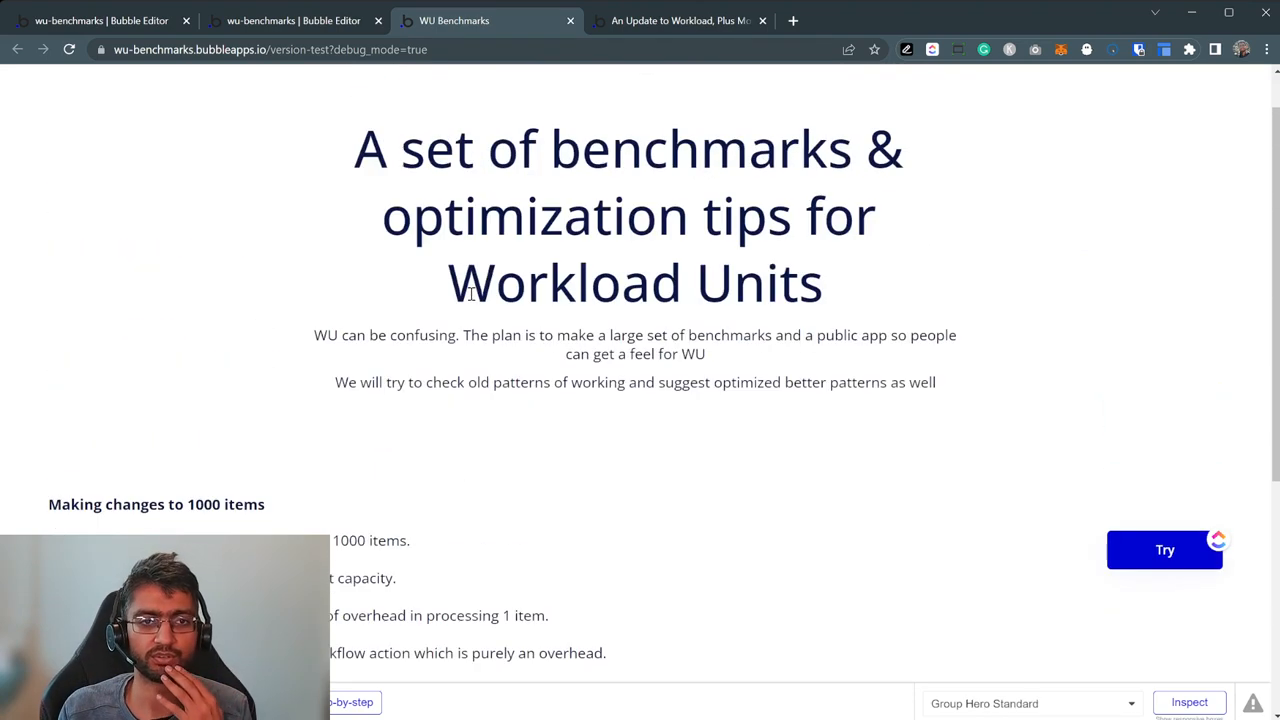
scroll(down, 3)
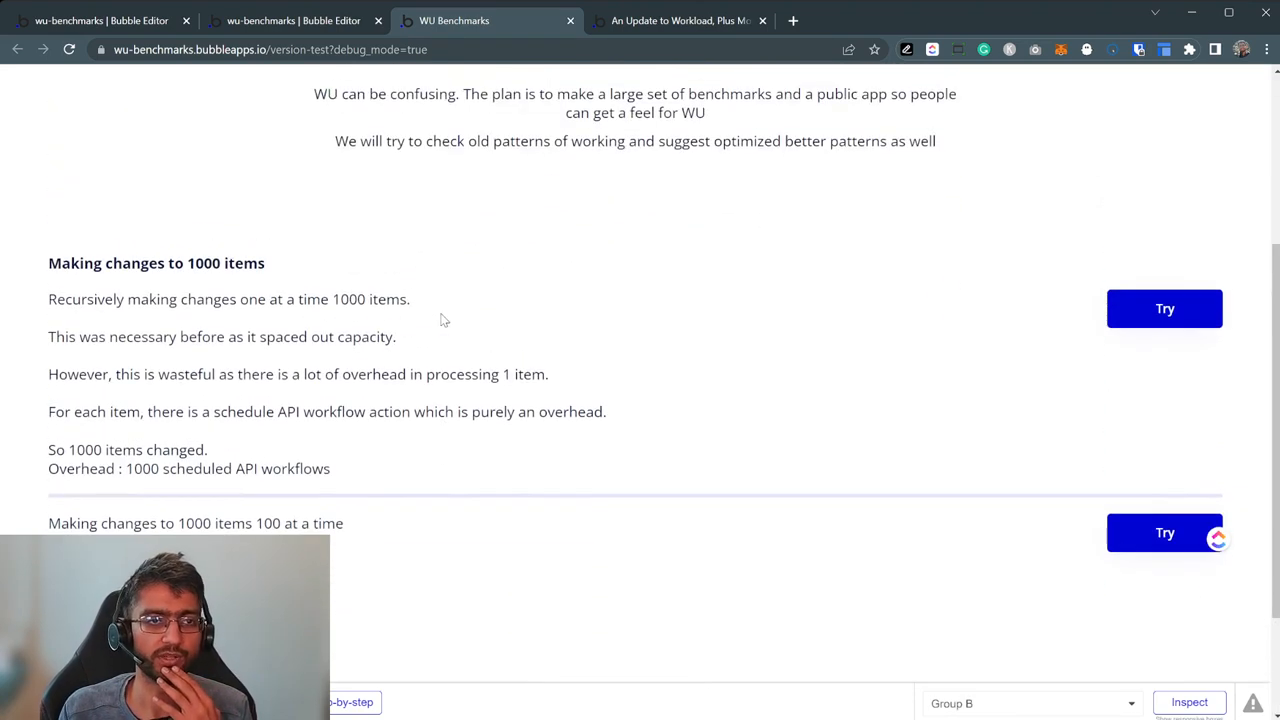